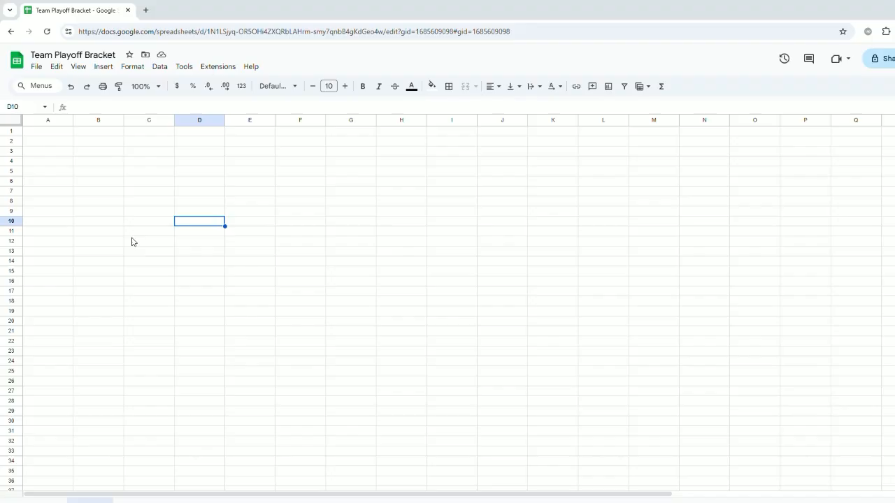
Outline the first two-row team box at A3:B4 with outer borders.
left_click(148, 261)
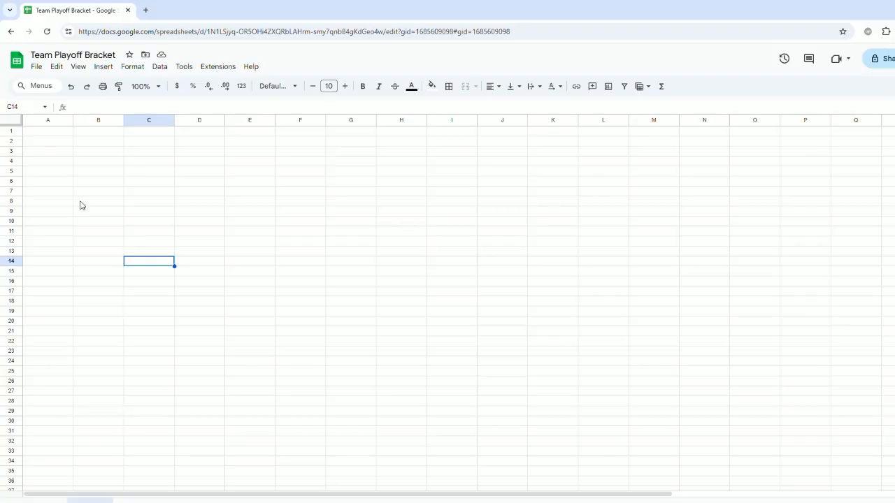
mouse_move(67, 157)
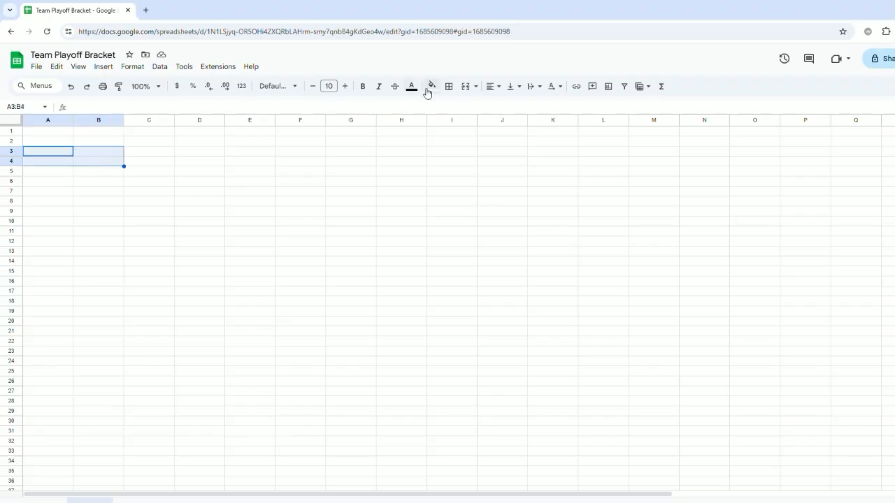
left_click(447, 86)
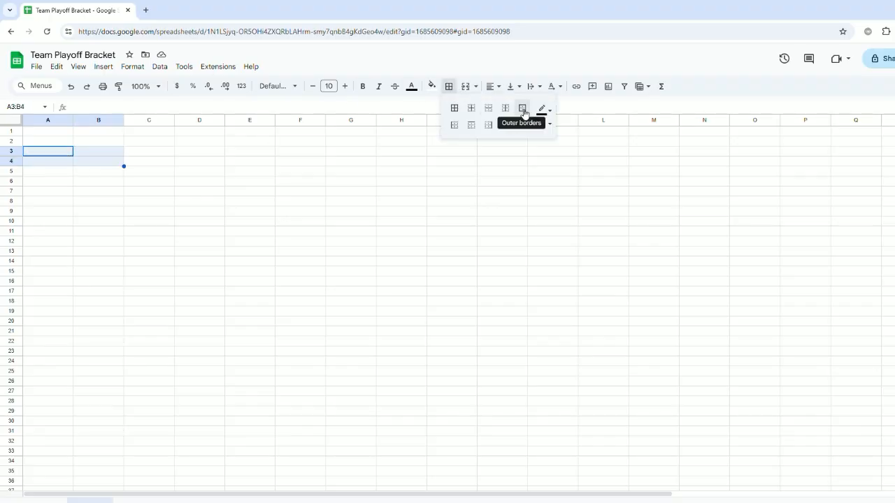
left_click(523, 107)
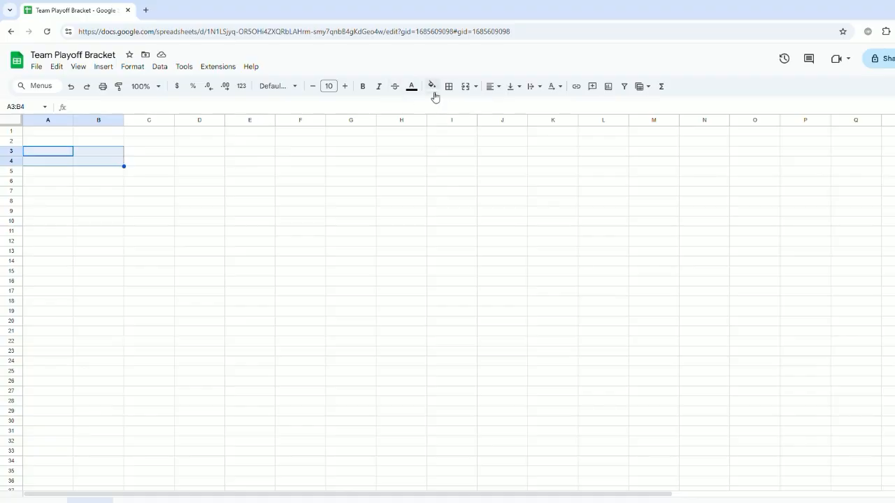
Outline the remaining team boxes at A7:B8, A11:B12 and A15:B16.
left_click(448, 86)
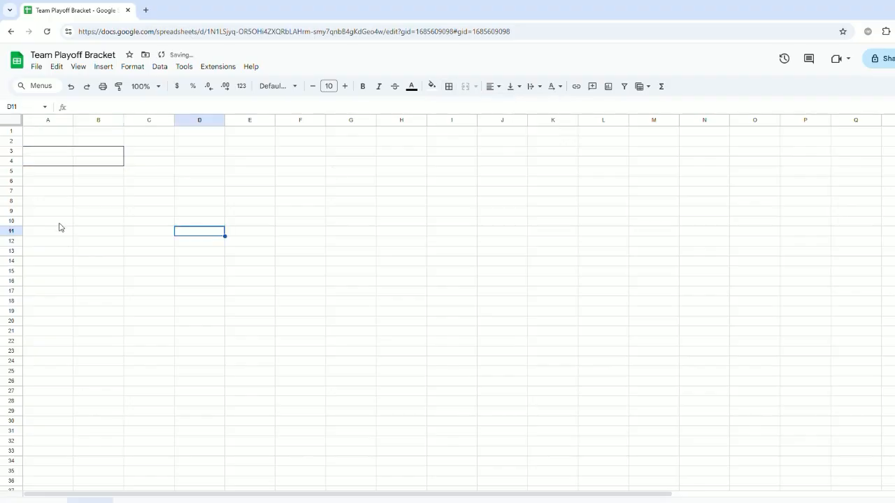
left_click(447, 87)
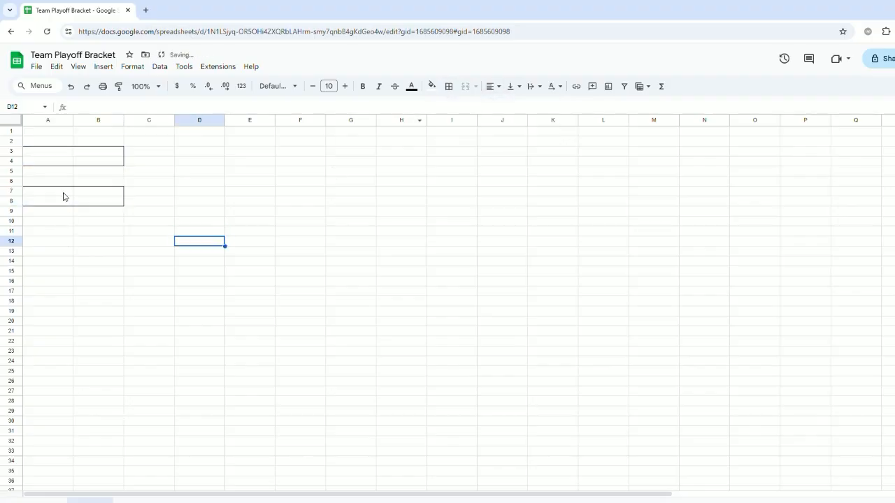
left_click(447, 87)
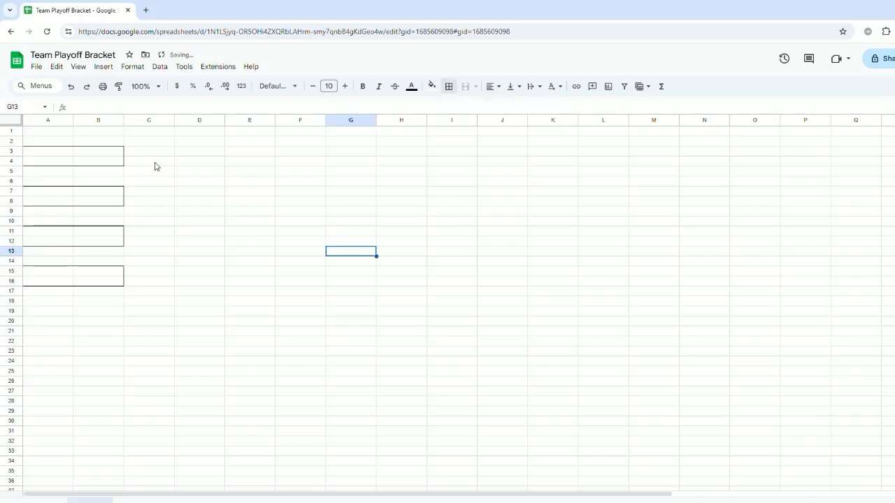
Draw a bottom border on C4:D4 and a right border on D4:D7 joining the first two boxes.
left_click(148, 160)
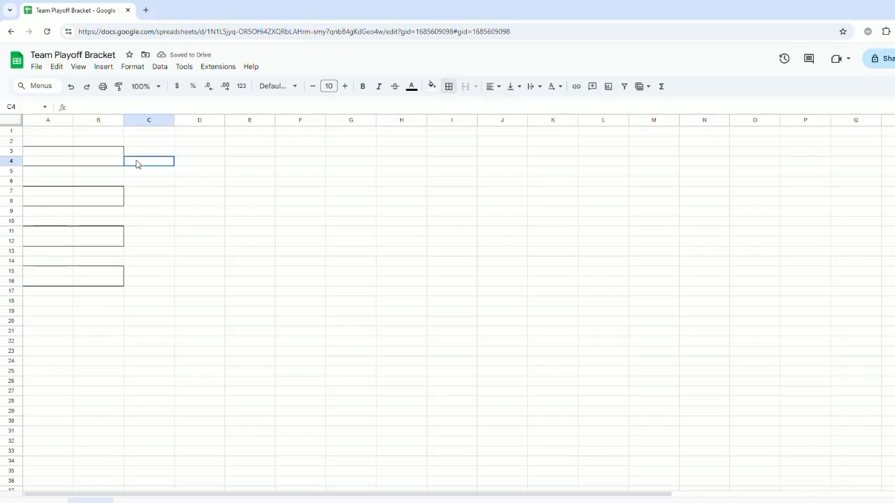
left_click_drag(149, 161, 199, 161)
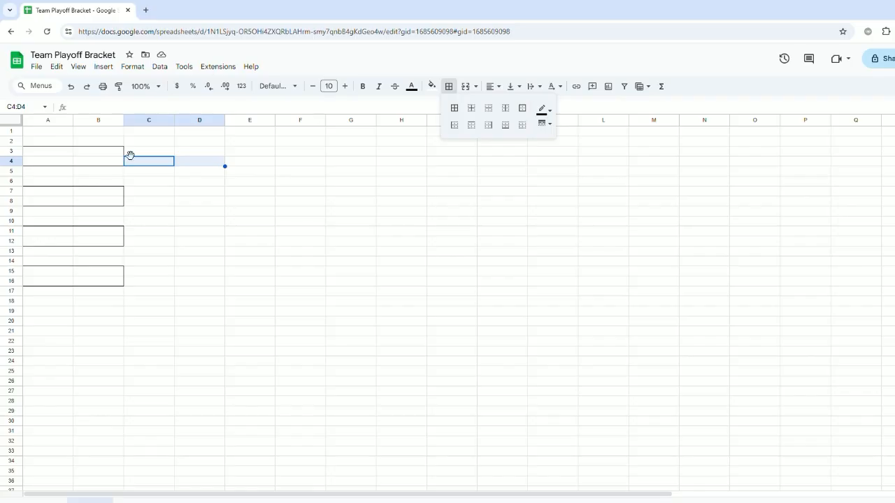
mouse_move(470, 124)
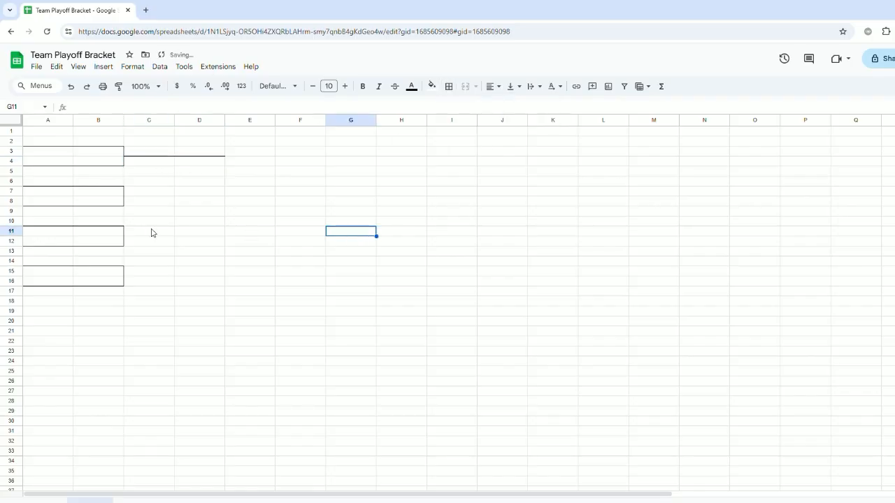
left_click(447, 87)
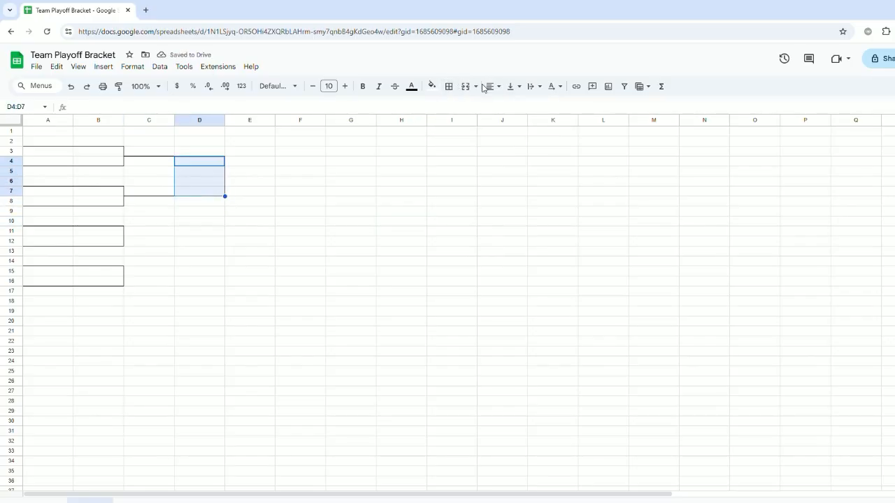
left_click(449, 87)
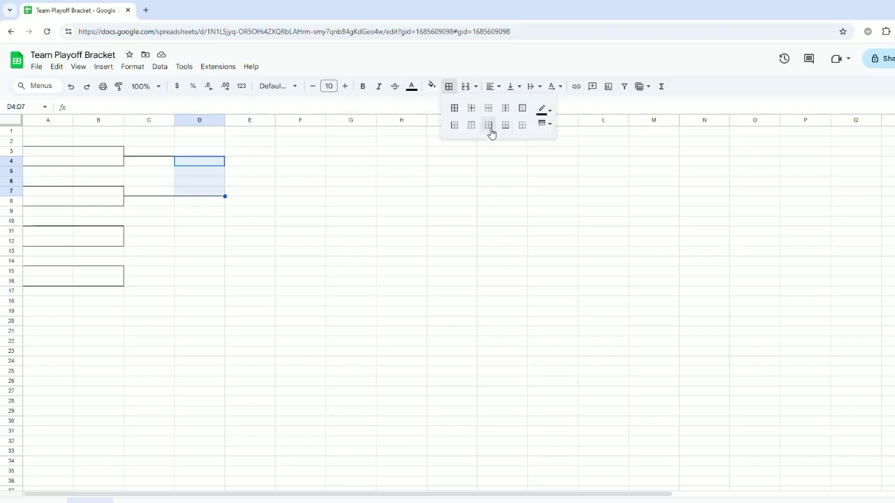
left_click(488, 126)
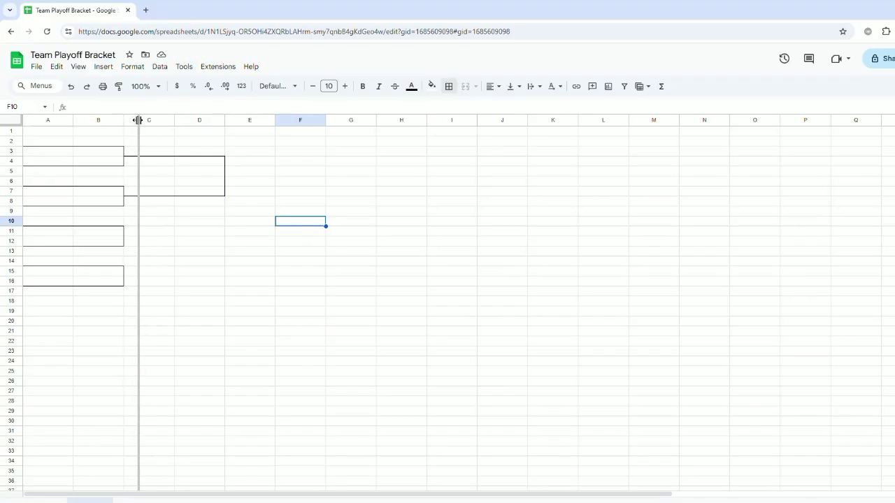
Narrow columns C–D, add the line in E5 and outline the next-round box F5:G6.
left_click_drag(139, 120, 189, 120)
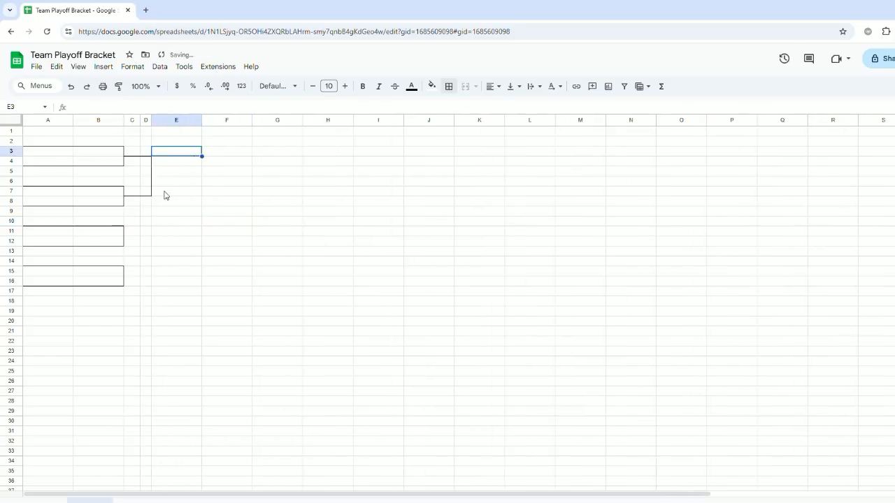
left_click(160, 170)
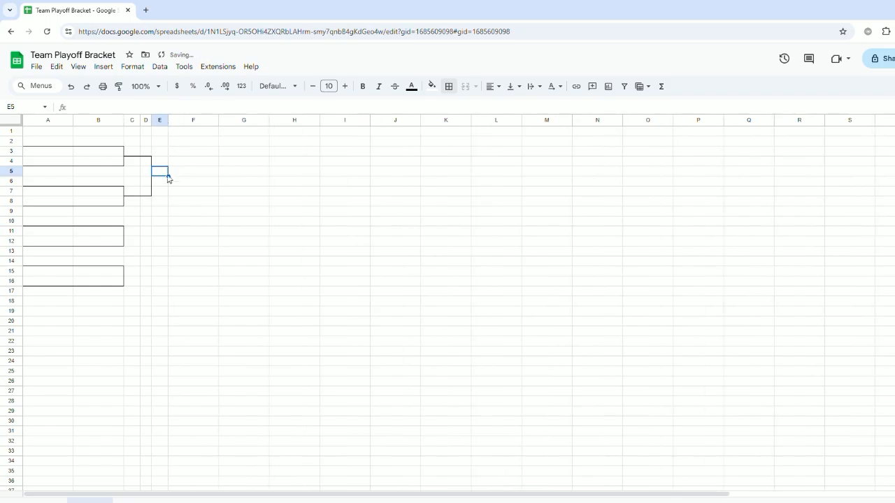
left_click(344, 211)
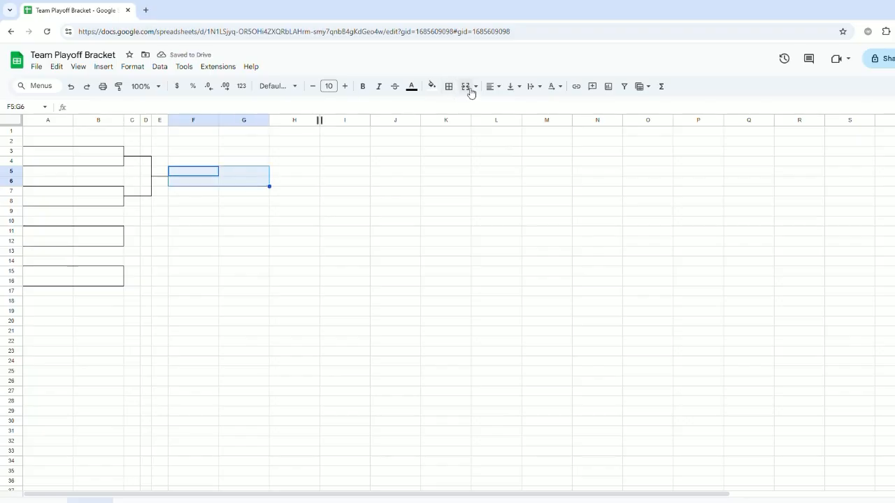
left_click(464, 86)
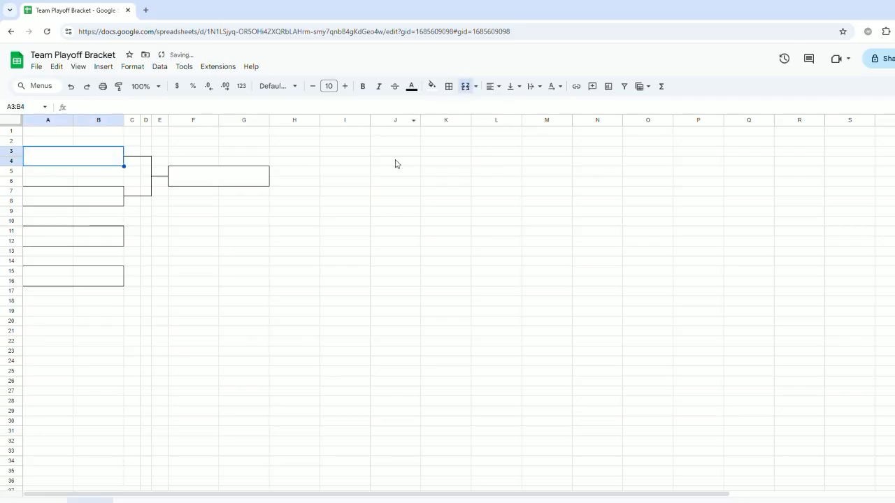
Label the first box 'Team 1', then switch to the finished 64-team bracket sheet.
type("Team 1")
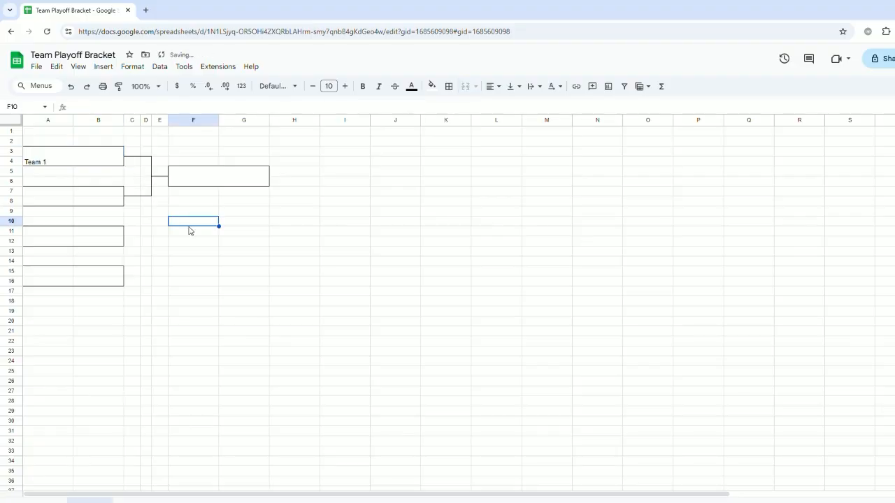
left_click(193, 241)
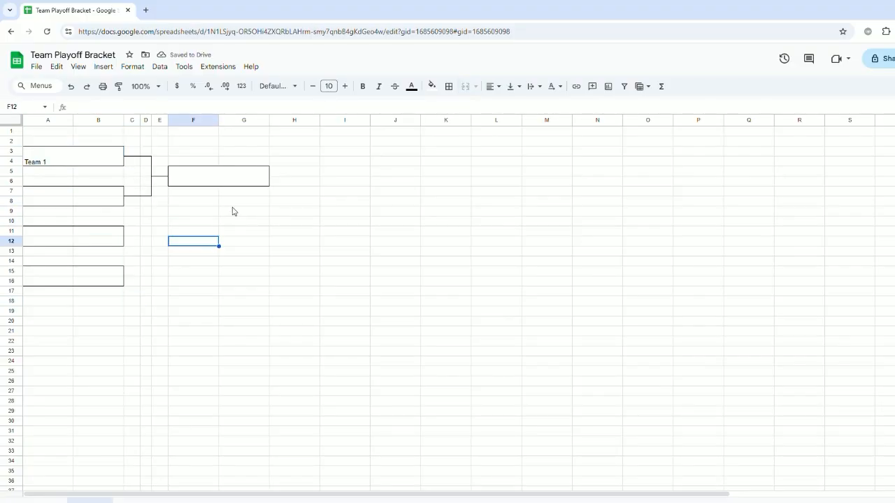
mouse_move(168, 364)
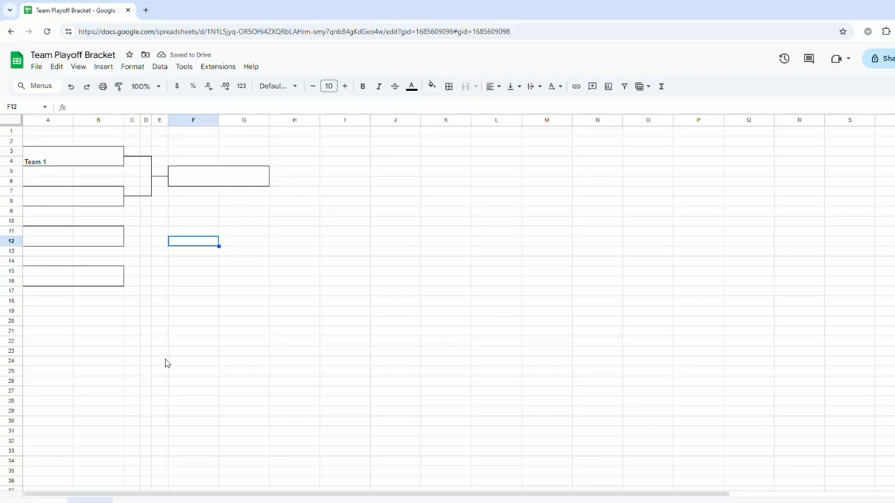
left_click(193, 431)
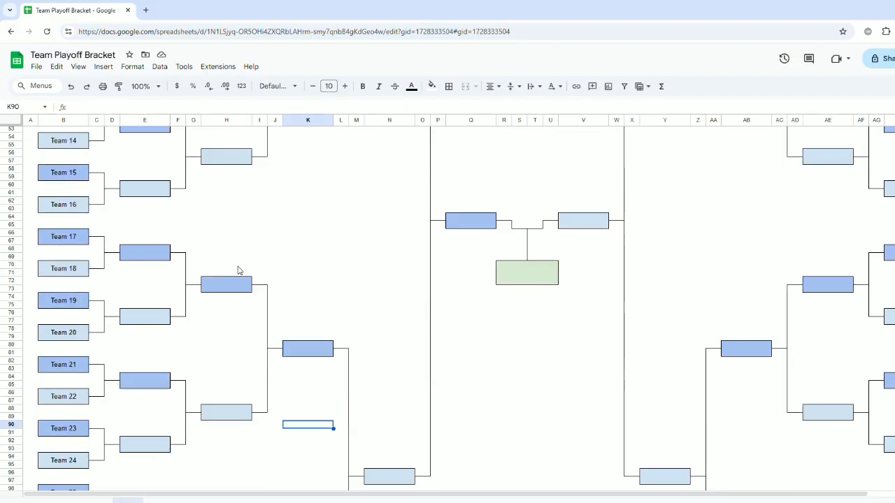
scroll("up", 3)
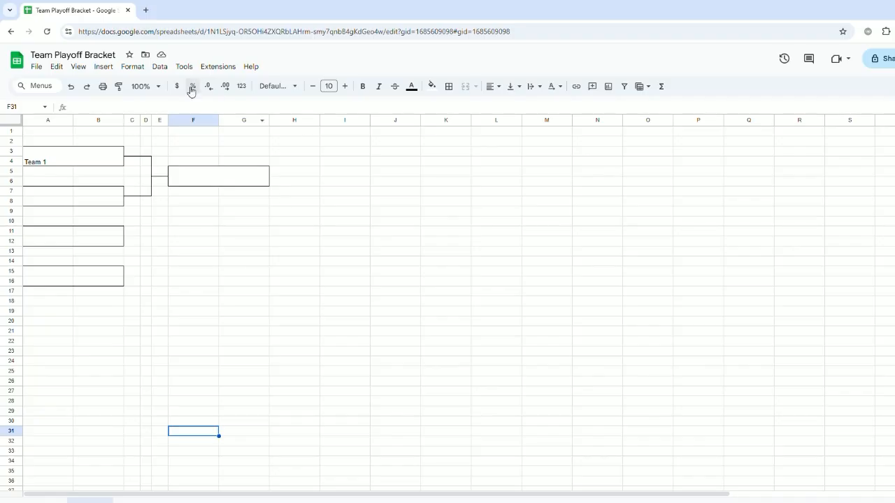
left_click(78, 67)
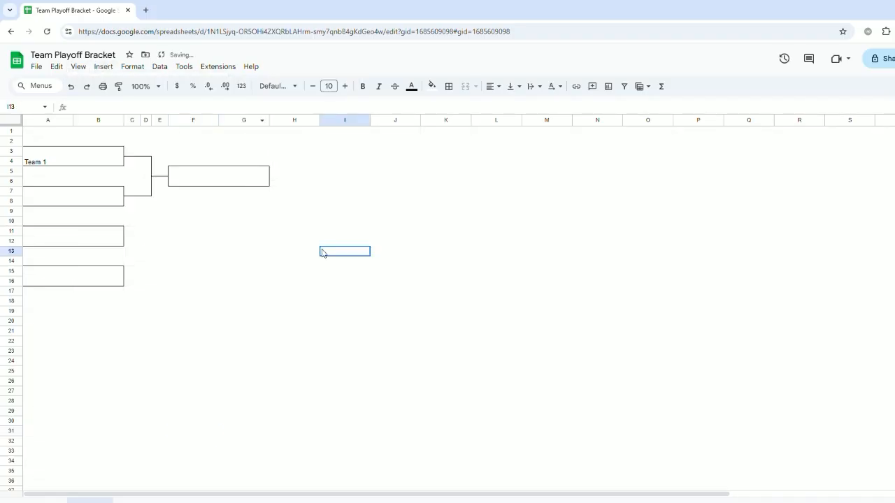
left_click(446, 310)
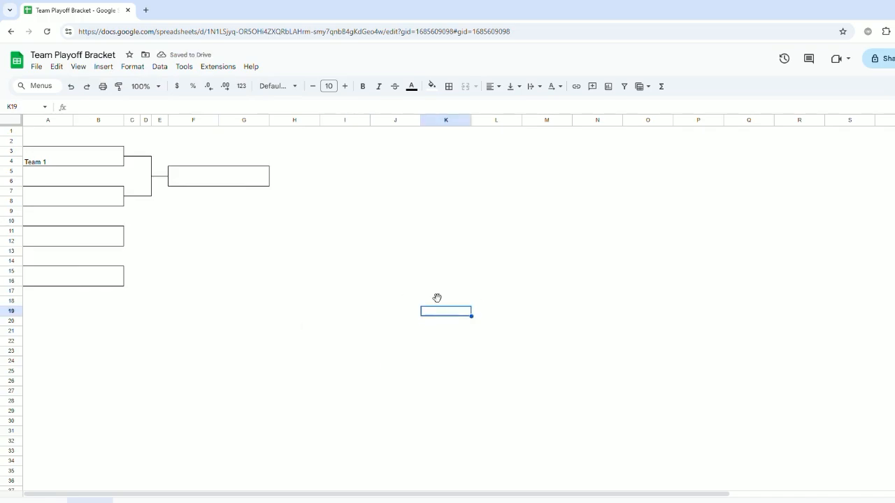
Scroll through the finished 64-team bracket sheet to review both halves.
left_click(90, 501)
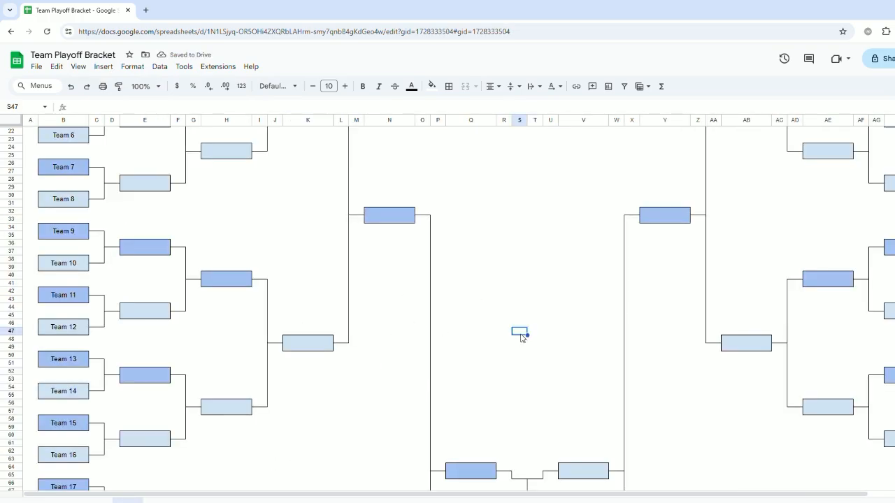
scroll("down", 3)
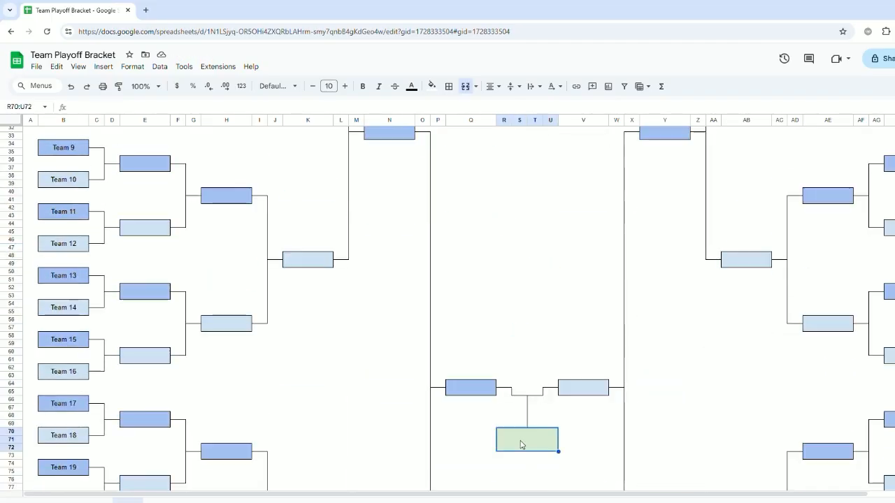
scroll("down", 3)
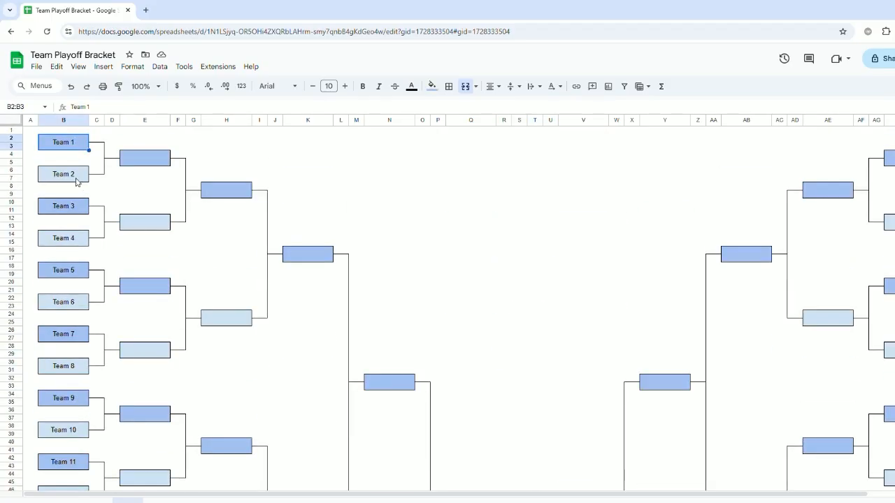
left_click(470, 243)
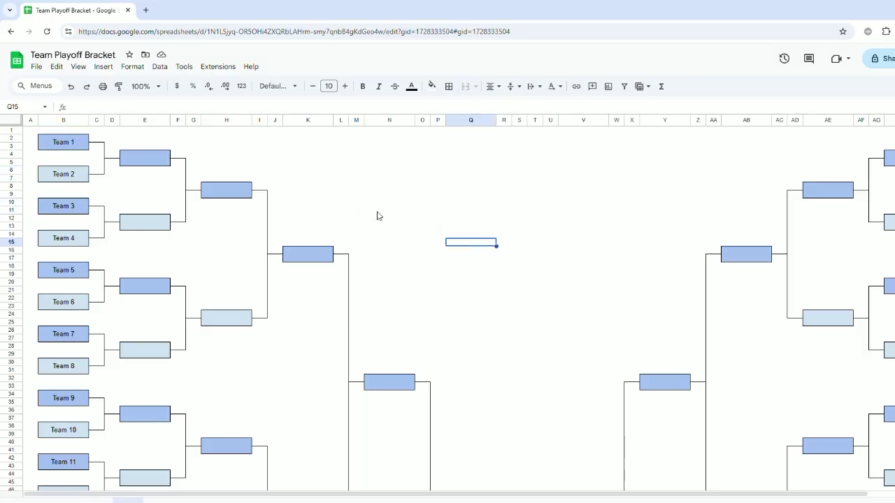
scroll("down", 3)
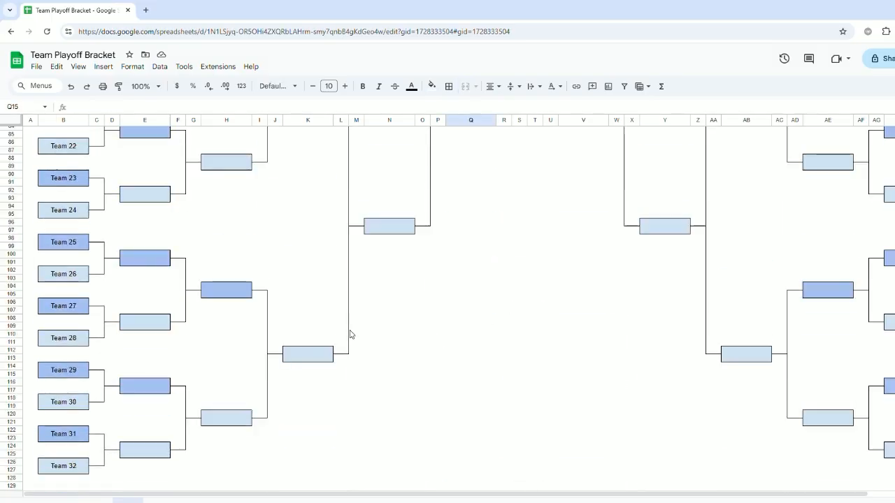
scroll("up", 3)
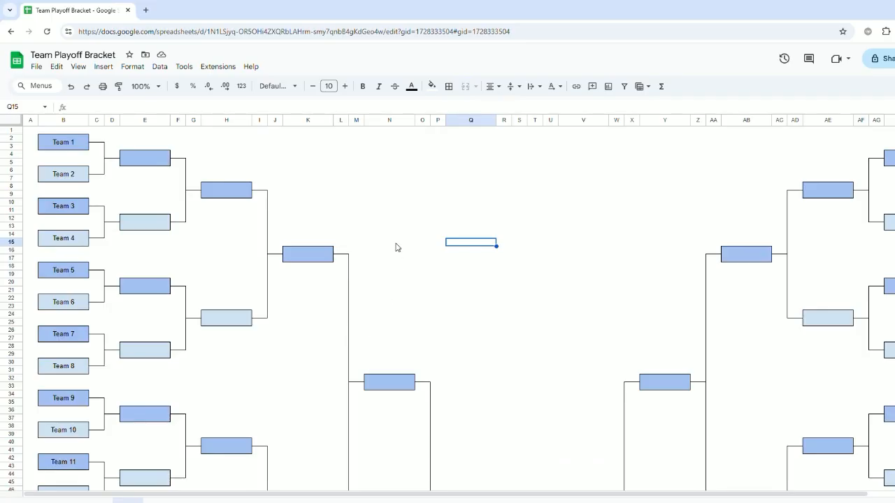
mouse_move(388, 195)
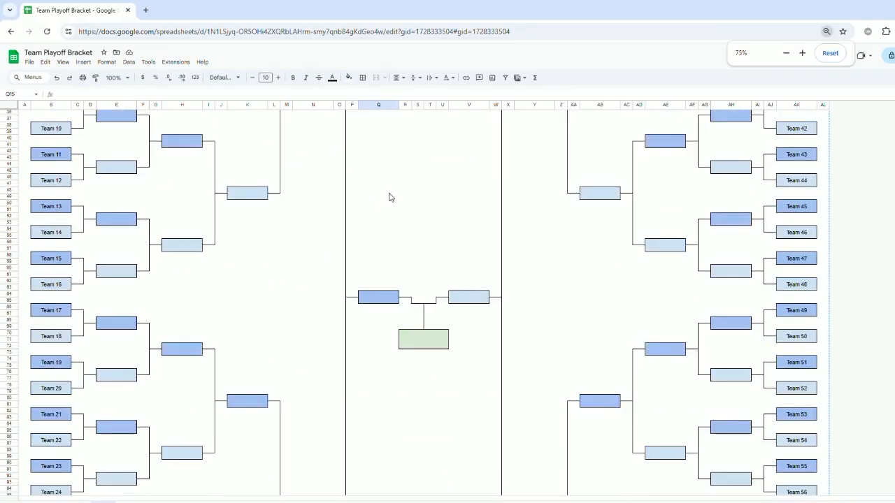
Reset the zoom to 100% and return to Team 1 at the top.
left_click(785, 53)
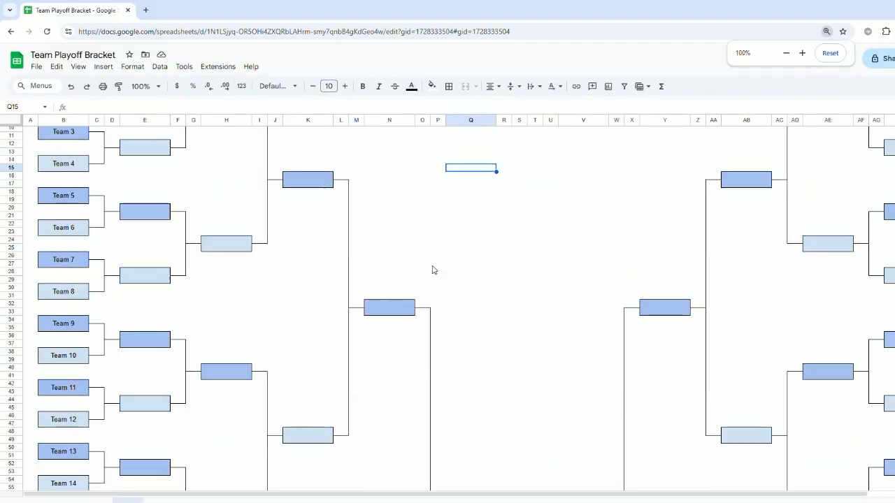
scroll("up", 3)
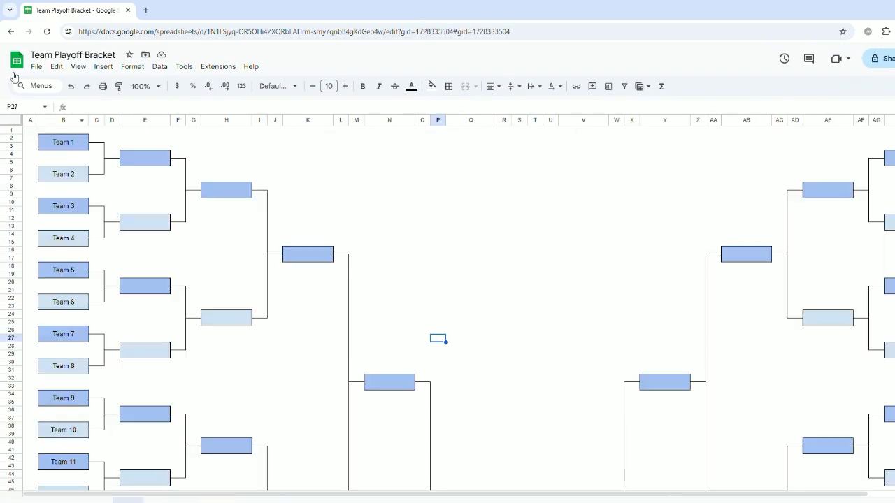
Copy the whole 64-team bracket sheet into a new blank tab and return to the original.
left_click(31, 120)
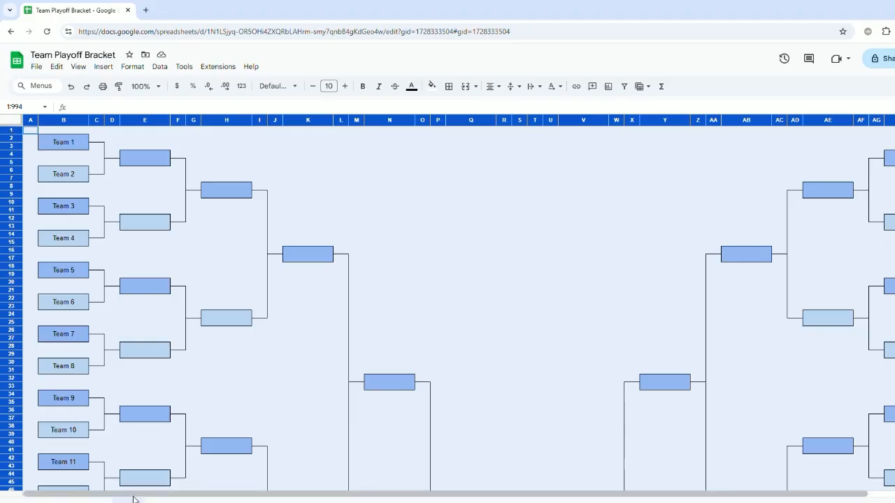
left_click(160, 501)
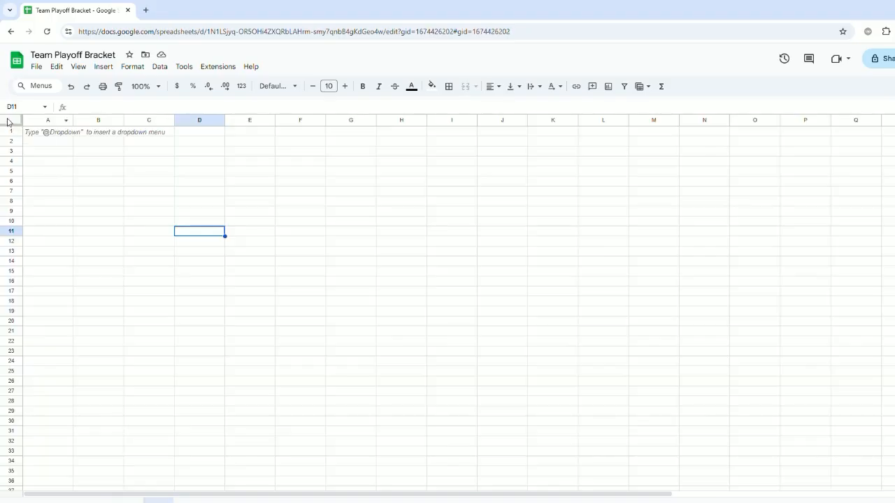
left_click(10, 120)
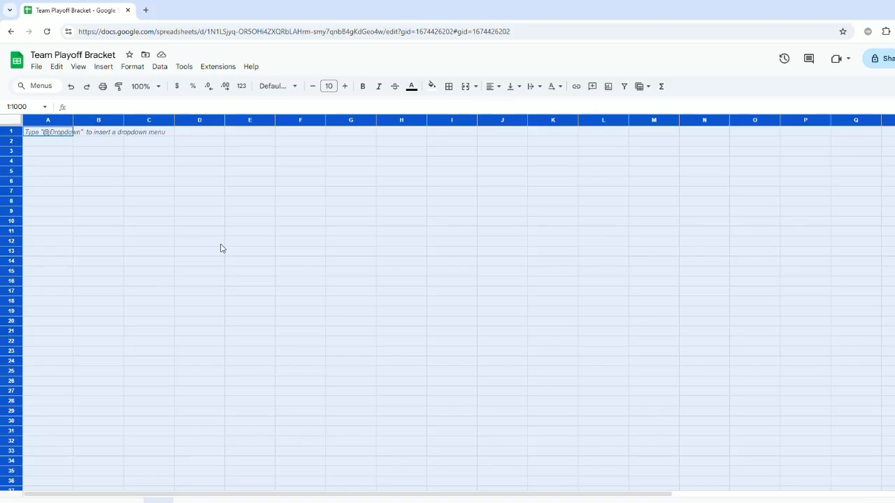
mouse_move(245, 241)
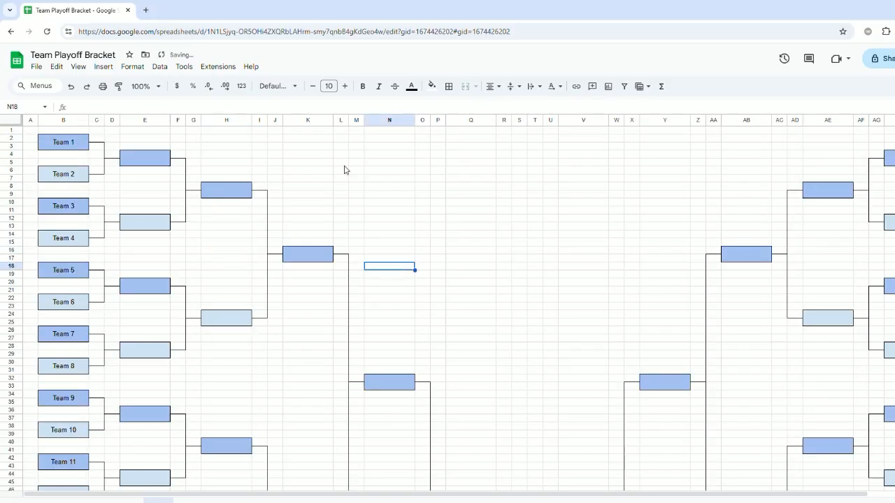
left_click(470, 243)
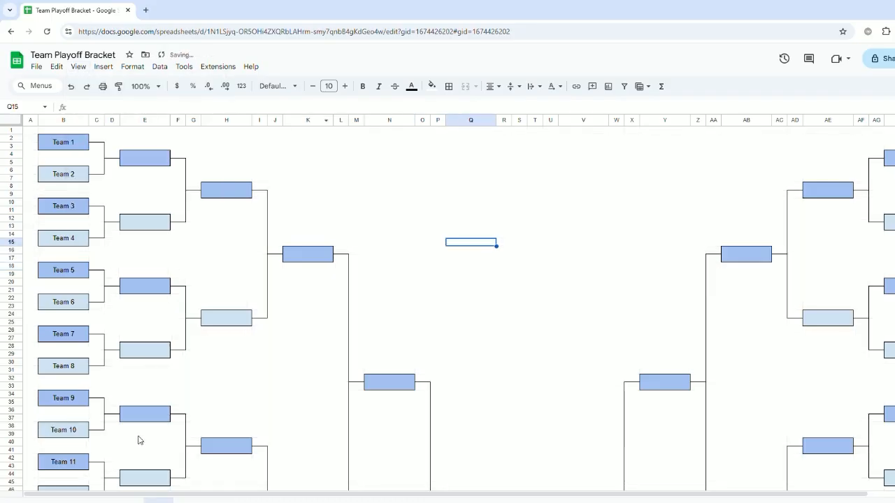
left_click(260, 427)
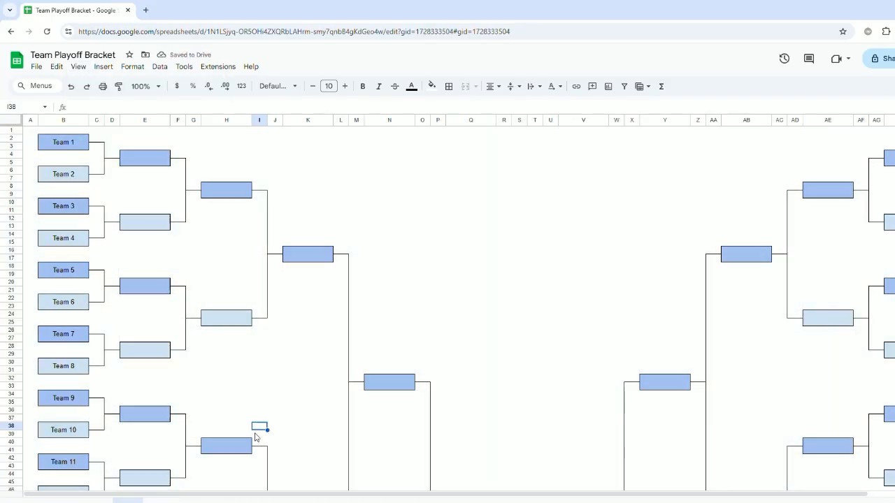
Manage the bracket sheet tabs via their context menu and return to the copied tab.
right_click(128, 498)
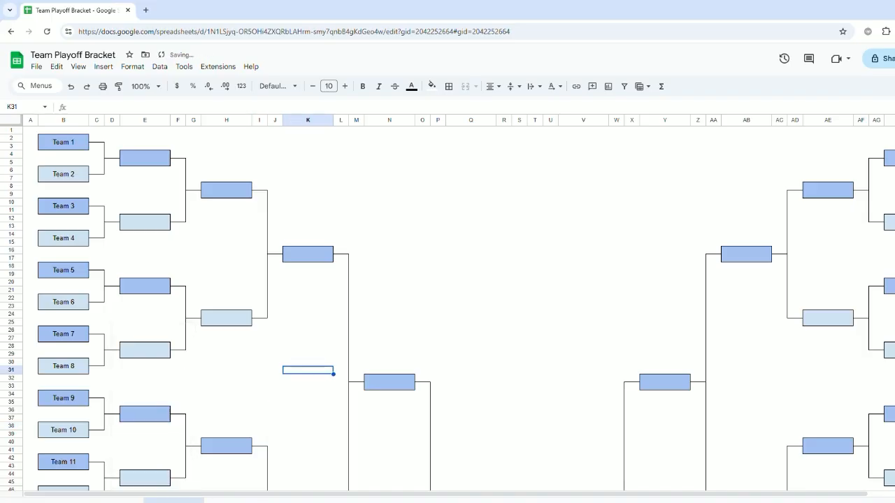
right_click(174, 501)
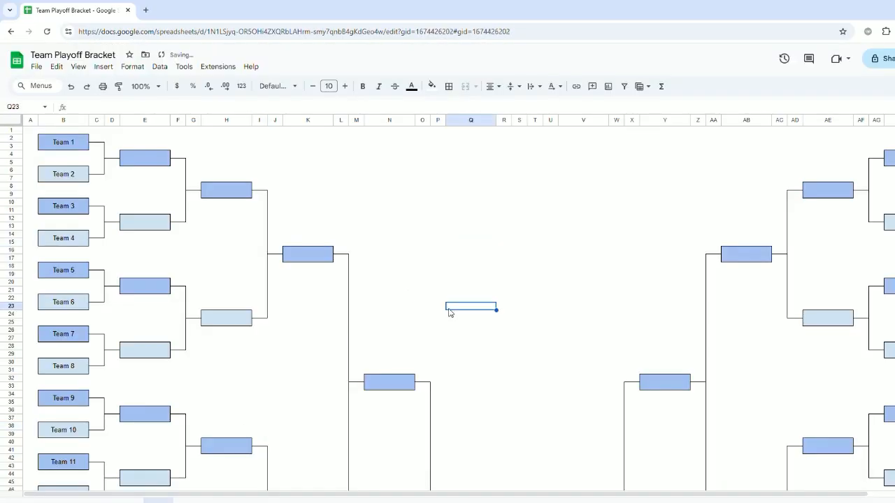
Delete the championship boxes and the empty middle columns between the bracket halves.
scroll("down", 3)
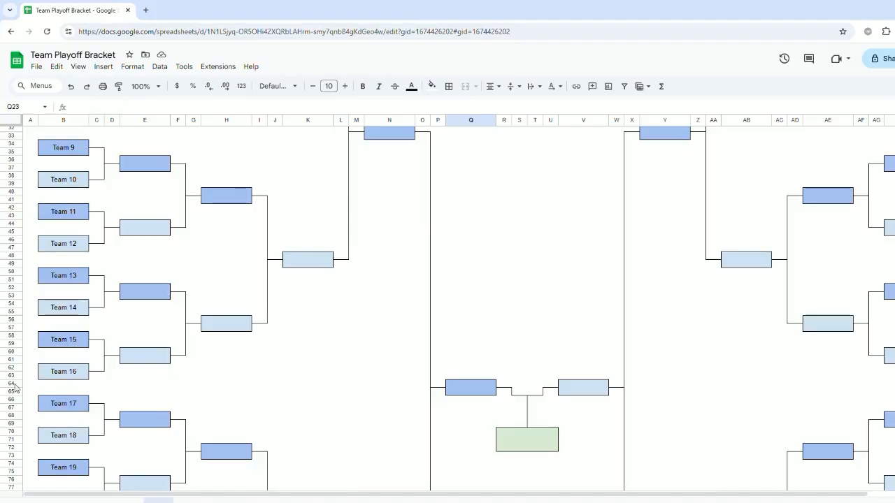
scroll("down", 3)
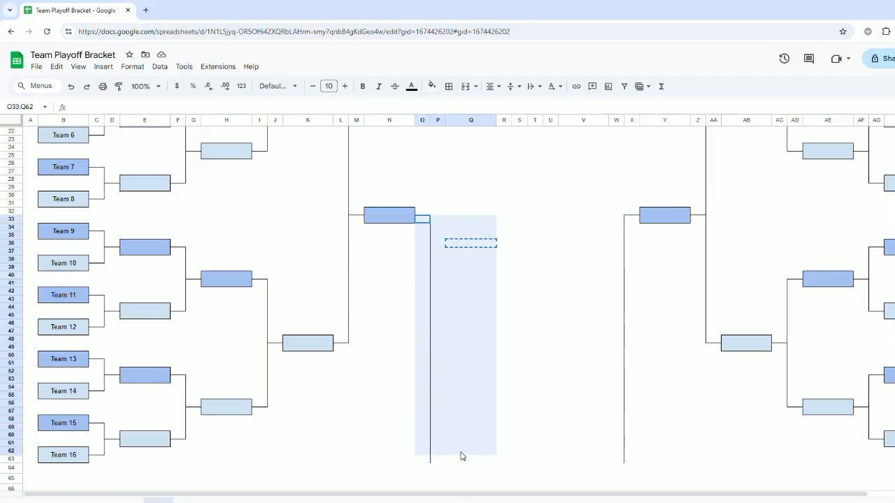
scroll("up", 3)
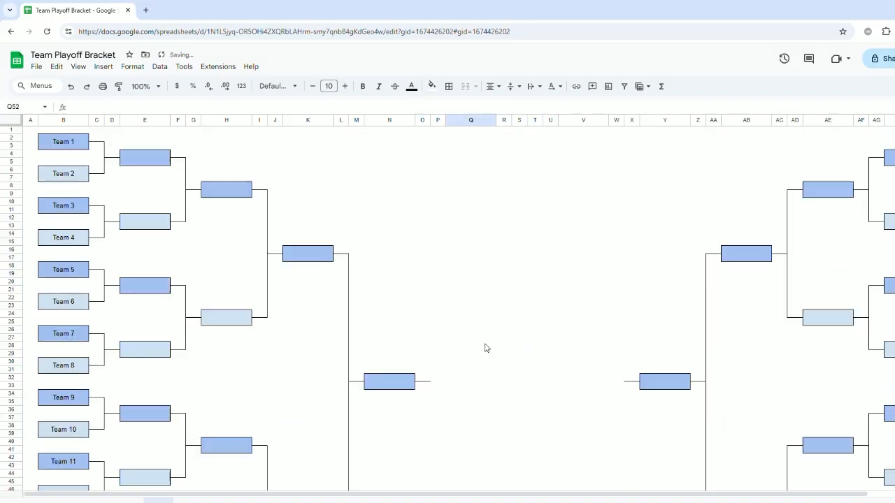
mouse_move(671, 134)
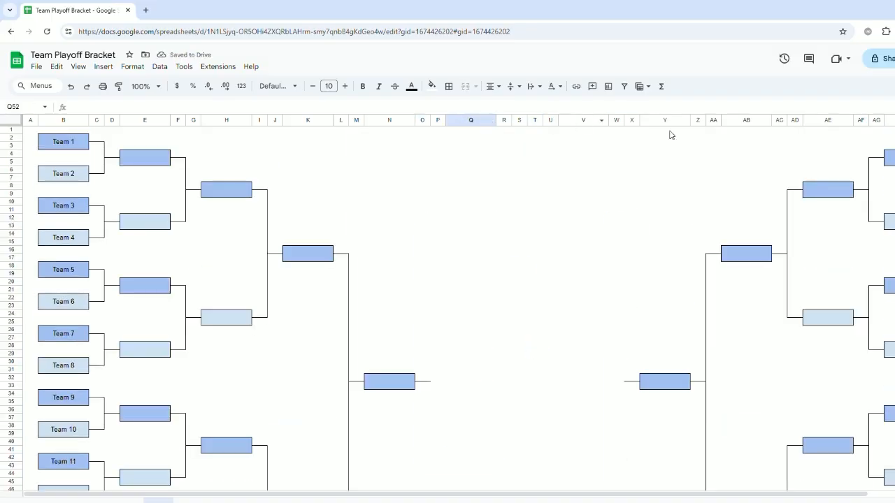
left_click_drag(470, 120, 583, 120)
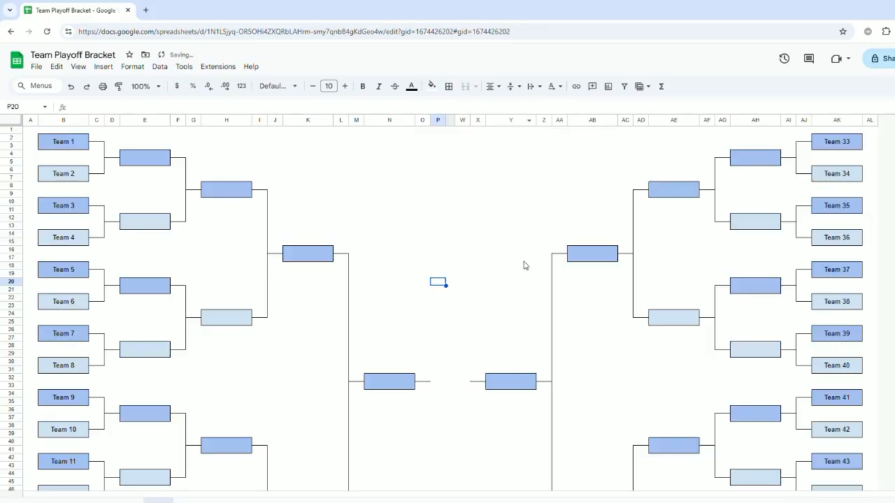
Check the Team 33 label so Teams 1–16 now face Teams 33–48.
scroll("down", 3)
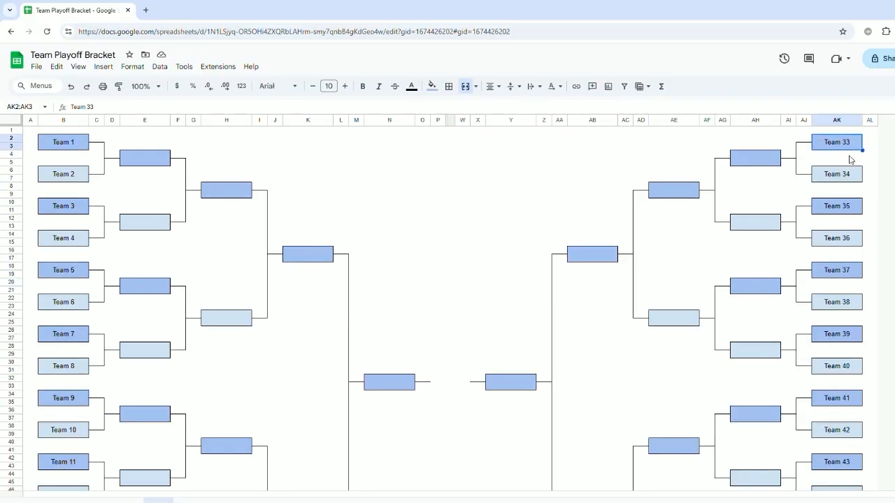
left_click(836, 238)
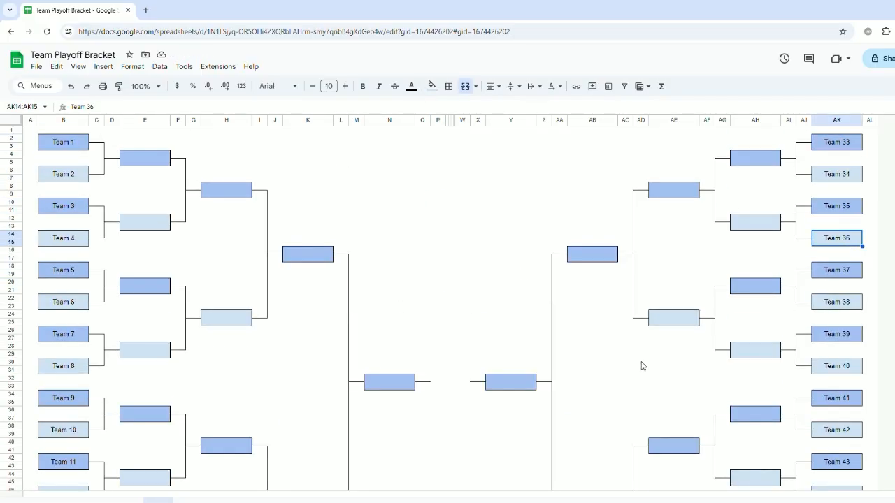
scroll("down", 3)
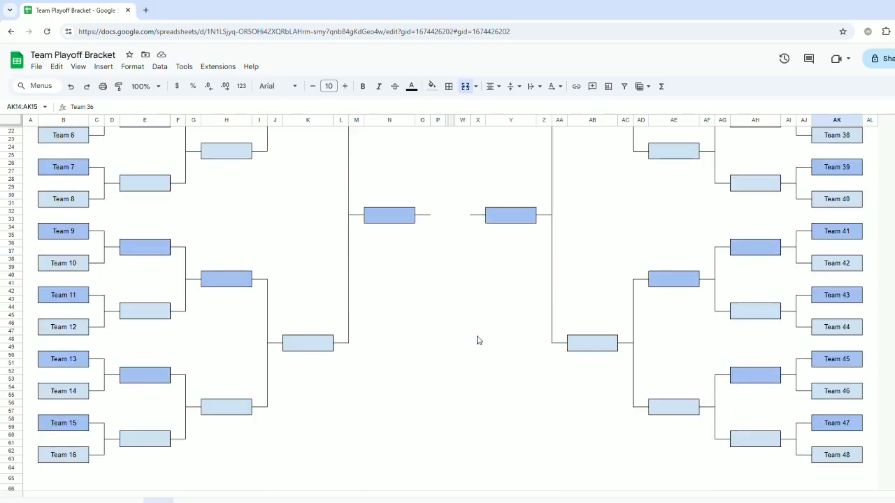
scroll("up", 3)
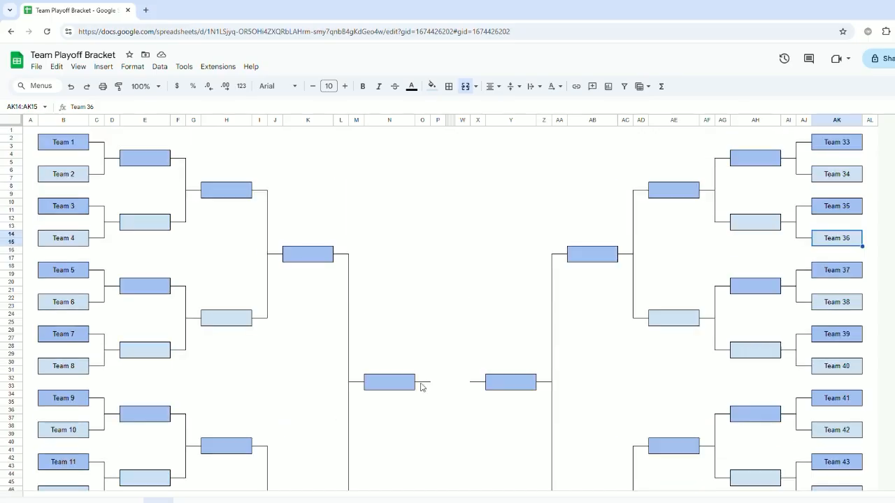
Paste the bracket into a new tab and trim it to Teams 1–8 facing Teams 33–40.
left_click(438, 274)
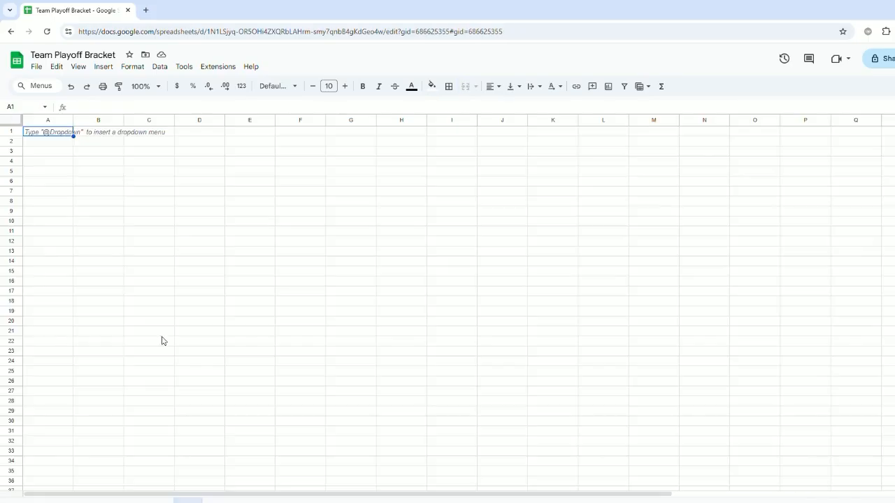
left_click(12, 120)
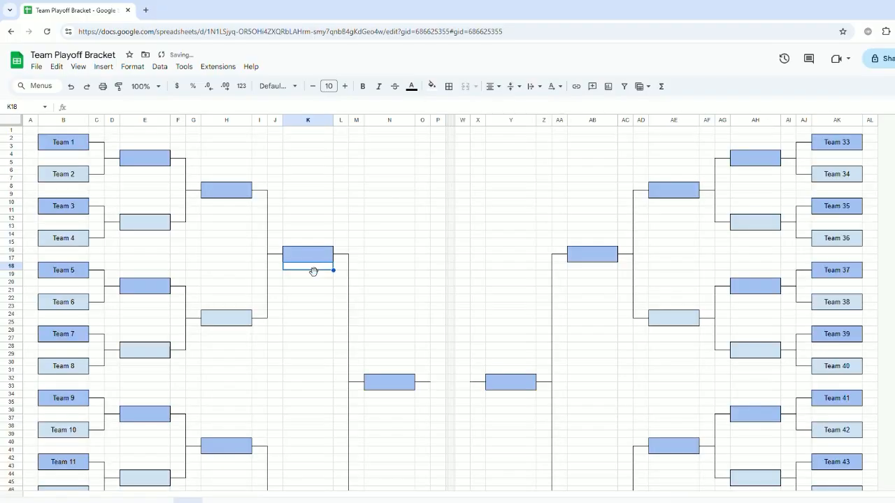
left_click(79, 67)
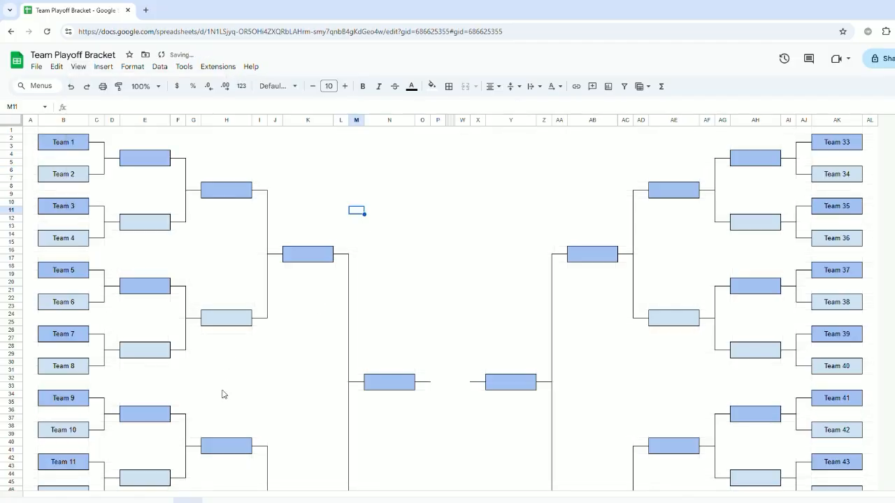
scroll("down", 3)
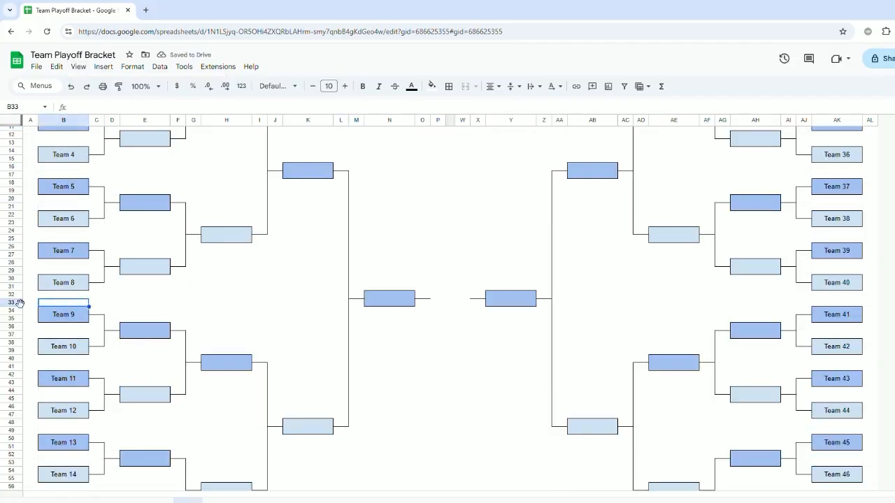
scroll("up", 3)
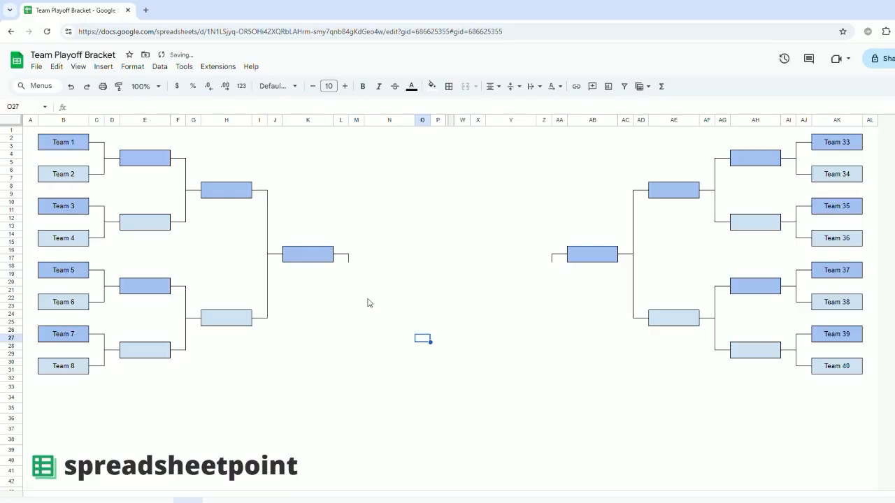
left_click_drag(422, 120, 511, 120)
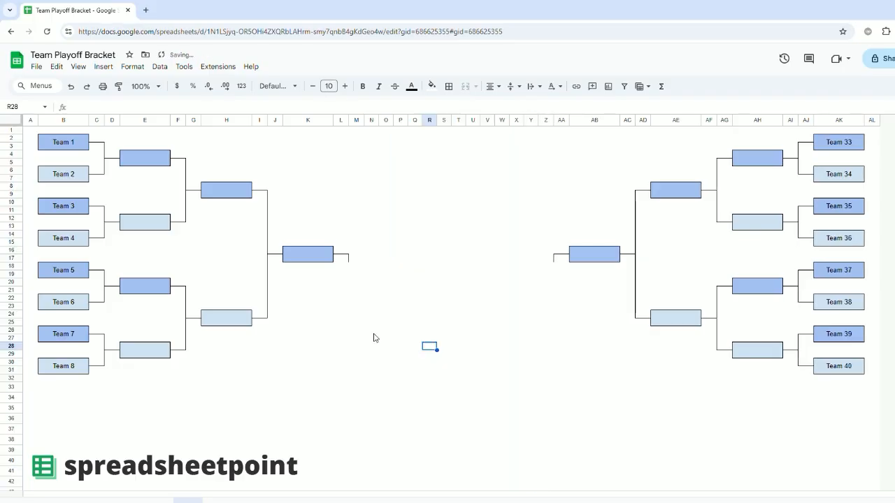
left_click(260, 372)
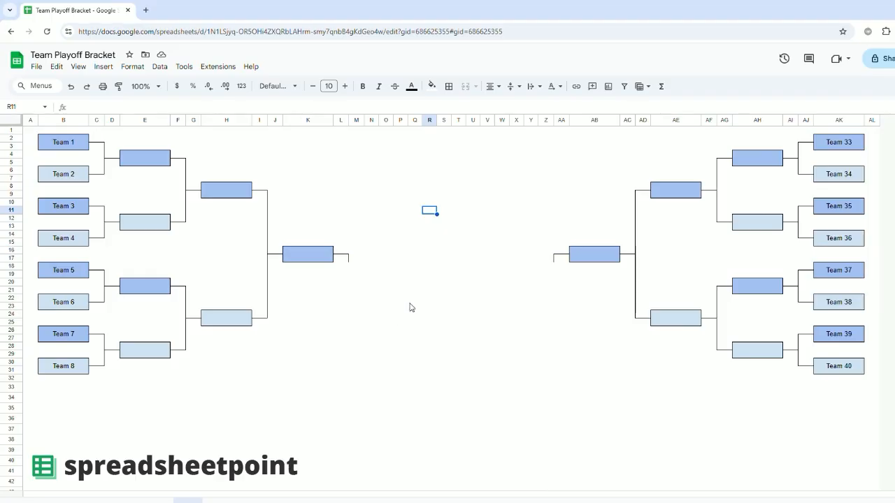
mouse_move(419, 292)
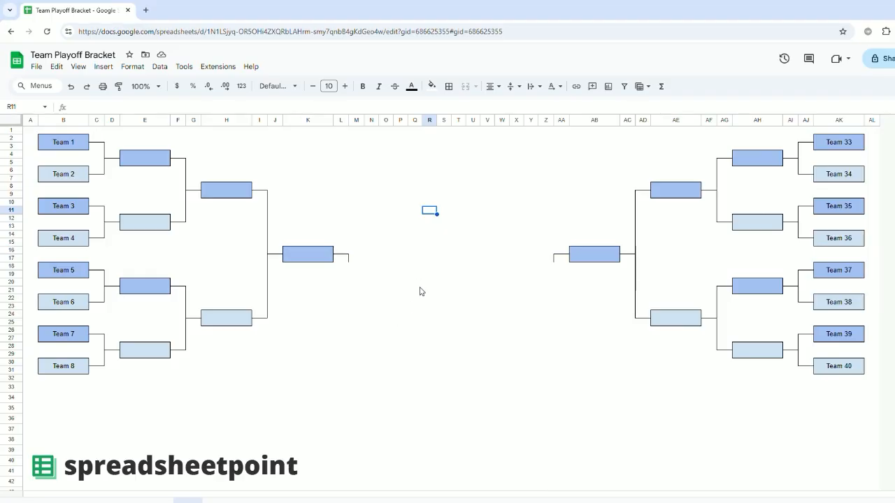
mouse_move(369, 369)
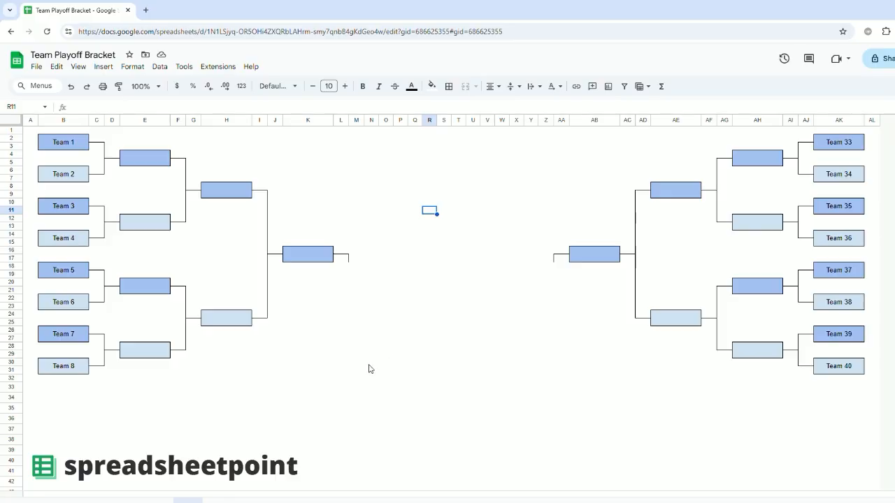
mouse_move(376, 295)
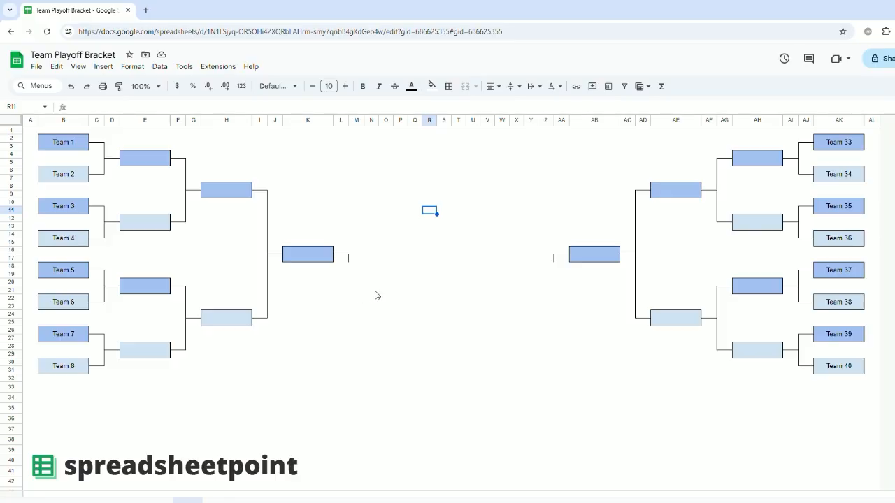
mouse_move(445, 98)
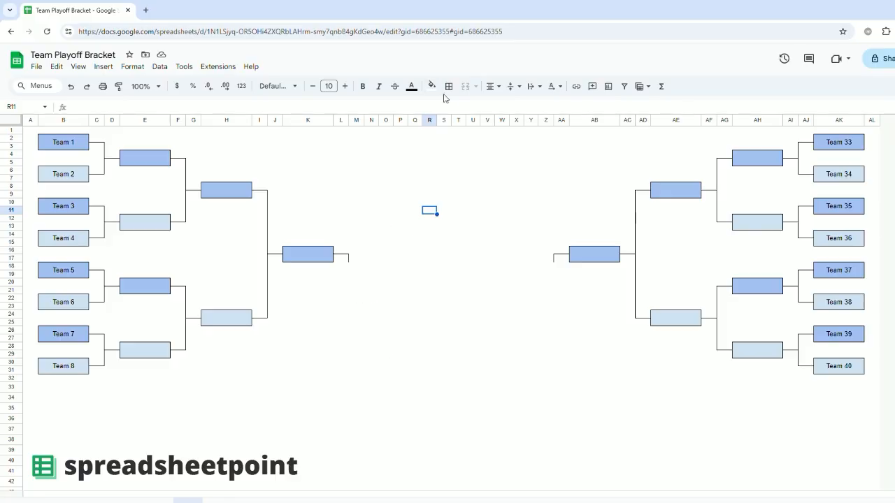